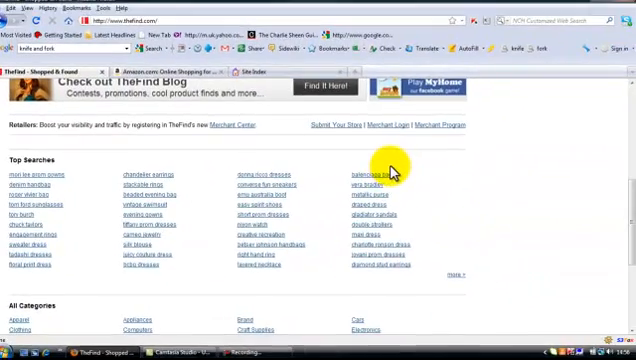
# Scroll through TheFind's All Categories list and open the Appliances category
pyautogui.scroll(-3)
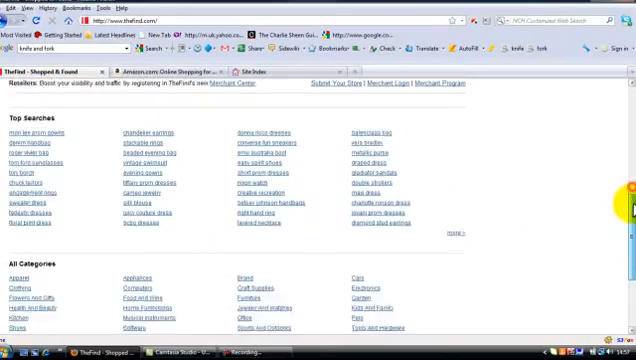
pyautogui.scroll(-3)
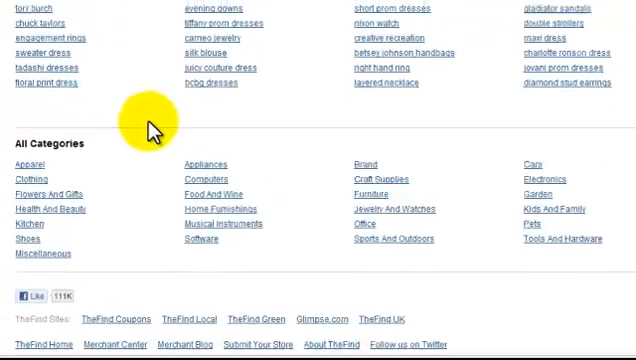
pyautogui.scroll(-3)
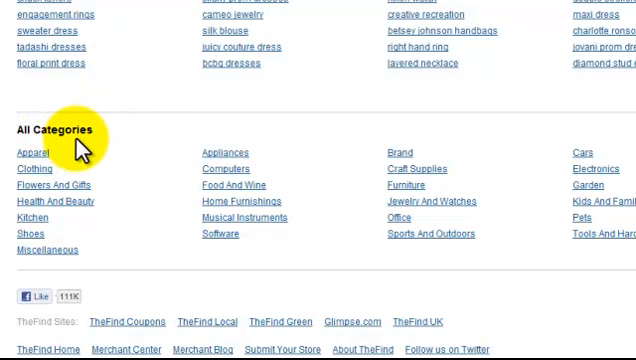
pyautogui.moveTo(278, 140)
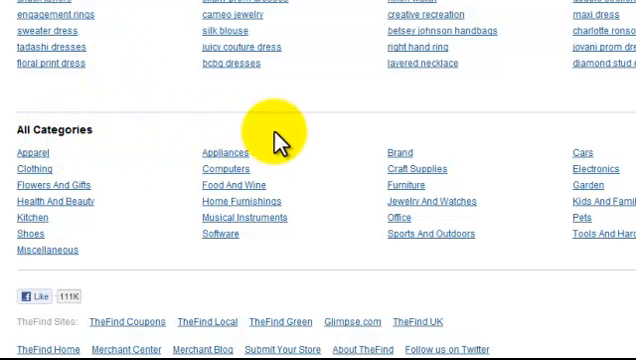
pyautogui.scroll(-3)
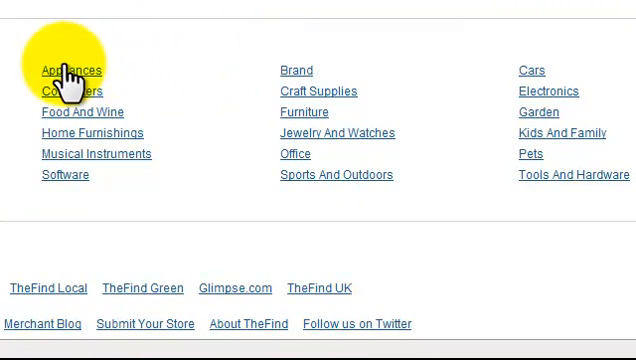
pyautogui.click(64, 70)
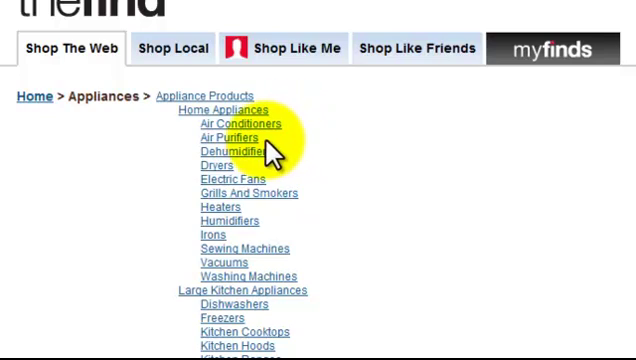
pyautogui.moveTo(310, 160)
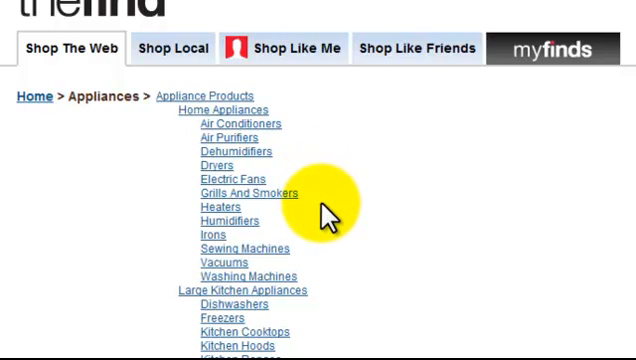
pyautogui.moveTo(346, 230)
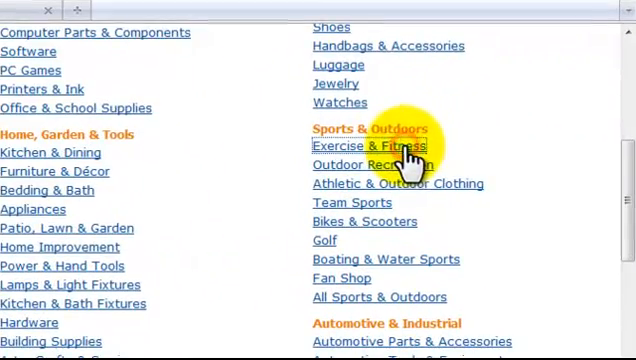
# Open Amazon's Exercise & Fitness department and browse its Featured Exercise & Fitness Categories
pyautogui.click(366, 146)
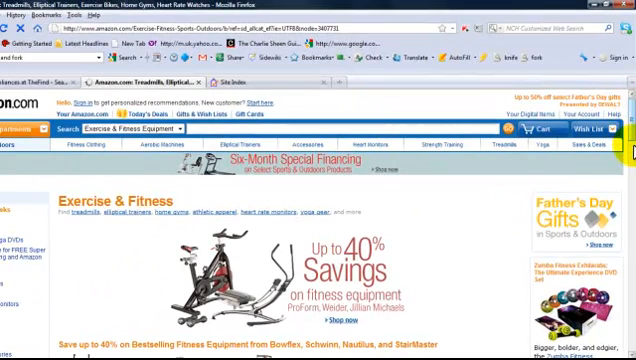
pyautogui.scroll(-3)
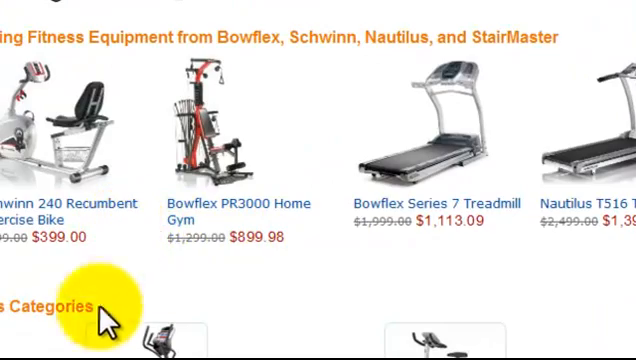
pyautogui.scroll(-3)
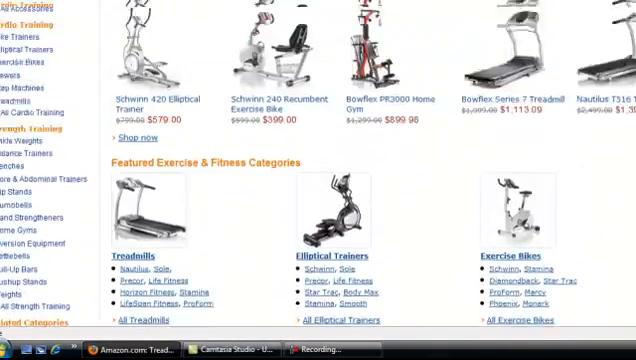
pyautogui.scroll(3)
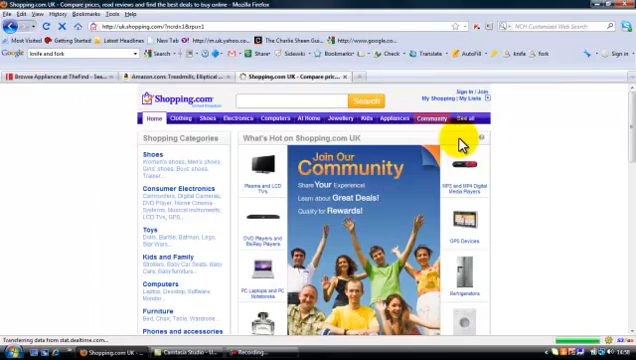
# Scroll the Shopping.com UK homepage down to the See all categories link
pyautogui.scroll(-3)
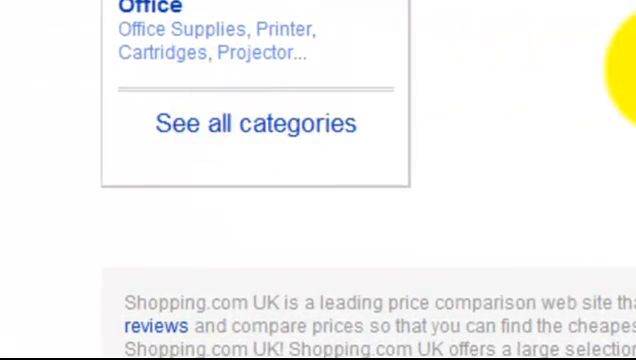
# Open Shopping.com's All shopping categories site index and scroll through it
pyautogui.click(252, 124)
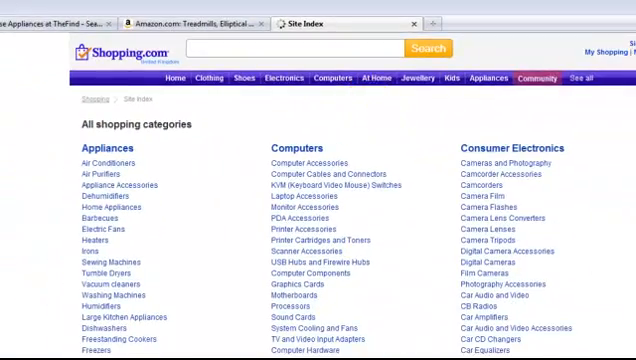
pyautogui.scroll(-3)
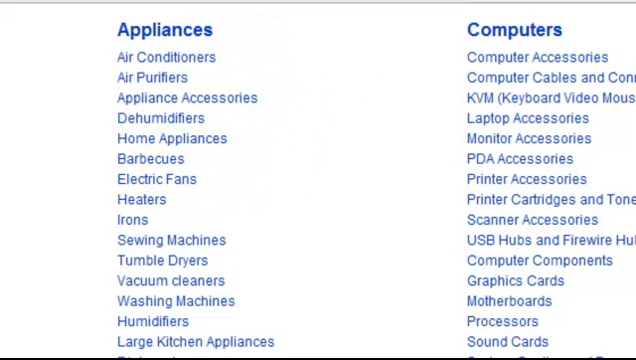
pyautogui.scroll(-3)
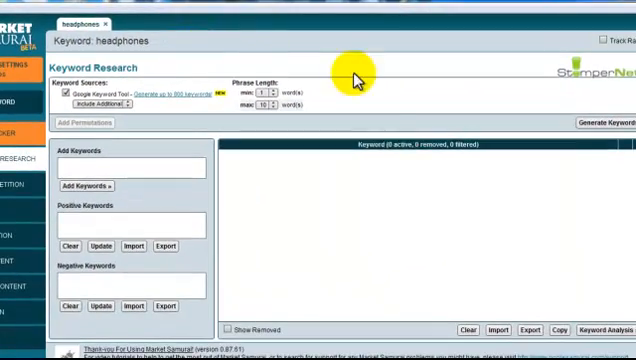
pyautogui.moveTo(392, 178)
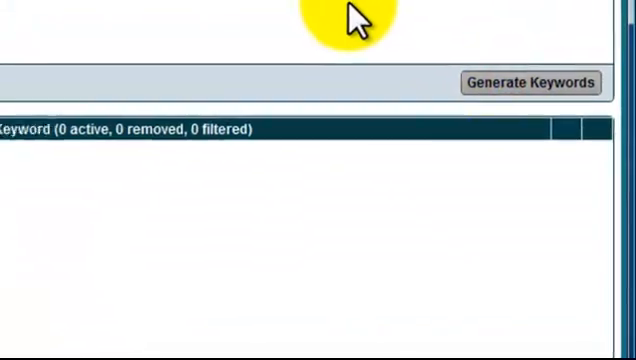
# Generate related 'headphones' keyword ideas and scroll through the 100 variations
pyautogui.click(532, 82)
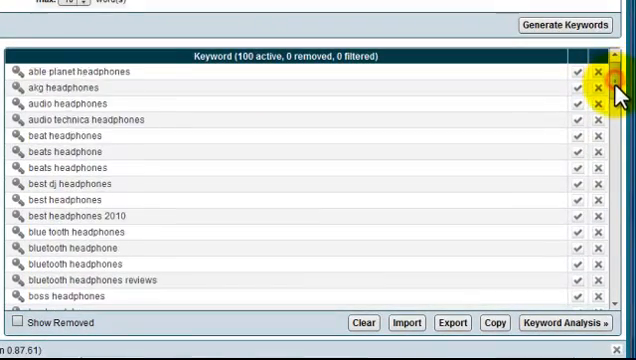
pyautogui.scroll(-3)
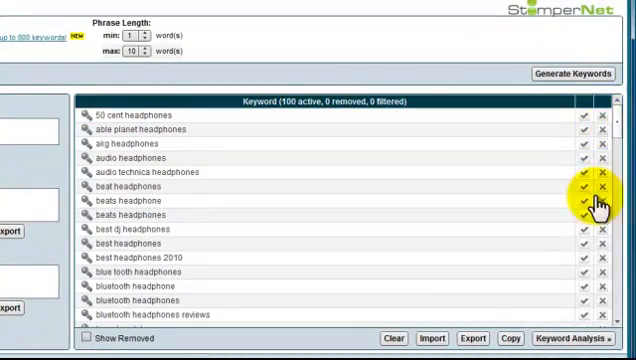
pyautogui.click(544, 328)
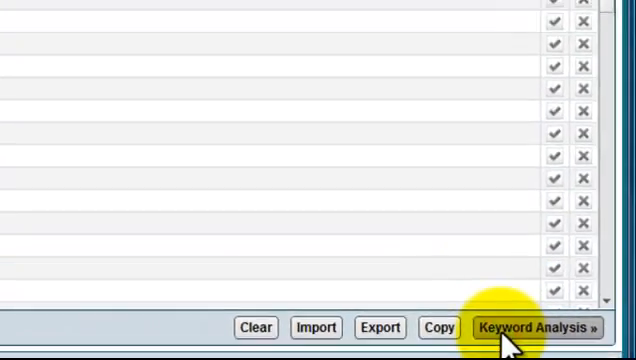
# Send keywords to analysis and set Total Searches min 2000, SEOC max 200000, SEOT min 50
pyautogui.click(534, 328)
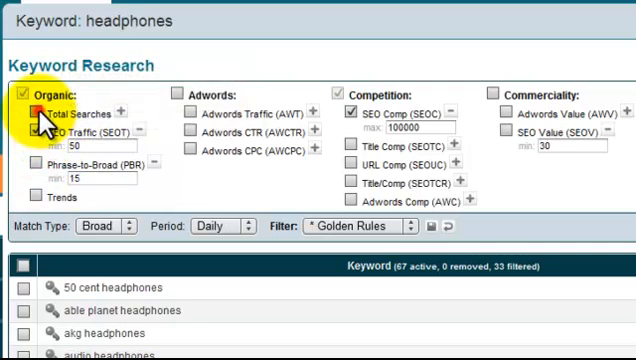
pyautogui.click(28, 112)
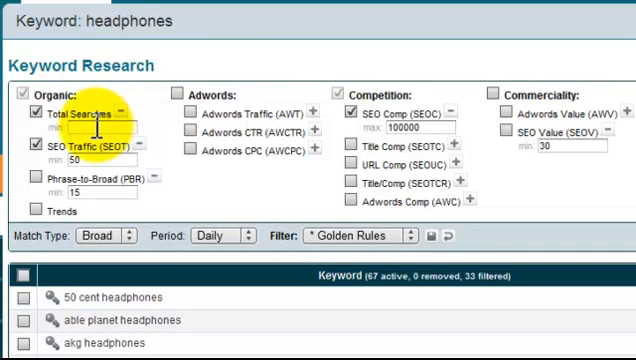
pyautogui.write('2000')
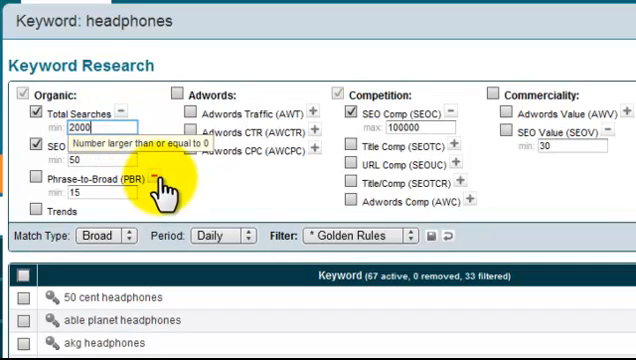
pyautogui.moveTo(246, 236)
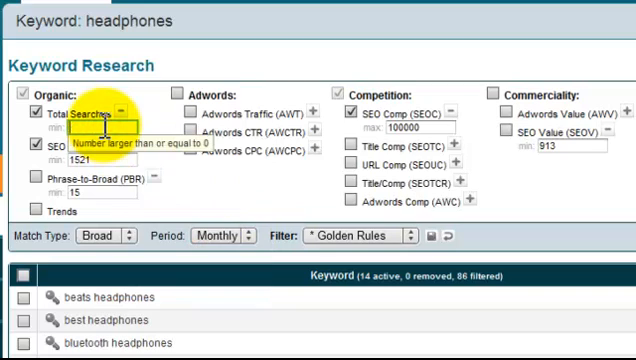
pyautogui.write('2000')
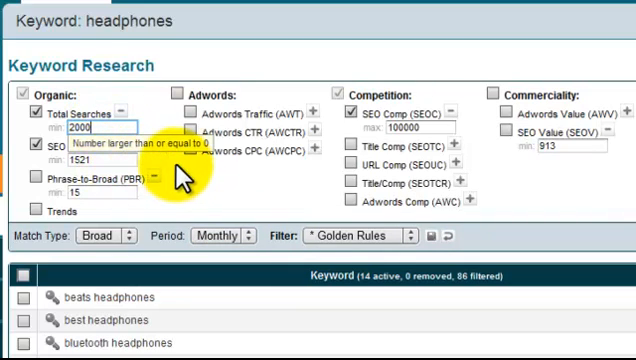
pyautogui.moveTo(250, 164)
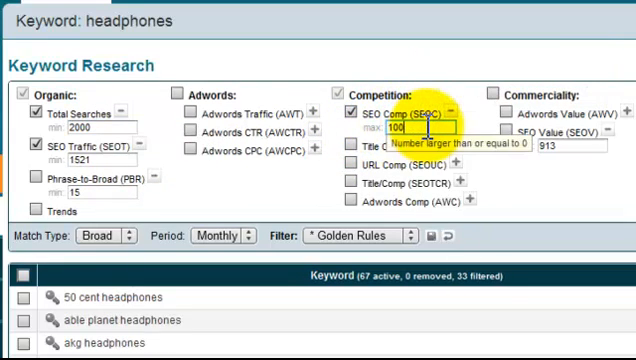
pyautogui.write('200000')
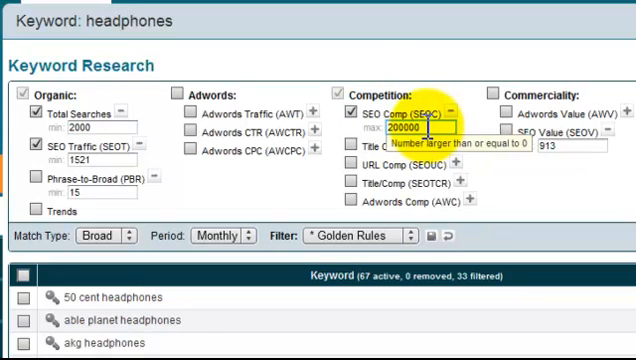
pyautogui.moveTo(236, 188)
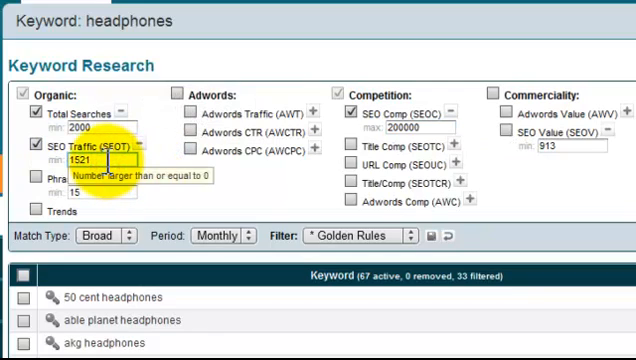
pyautogui.write('1')
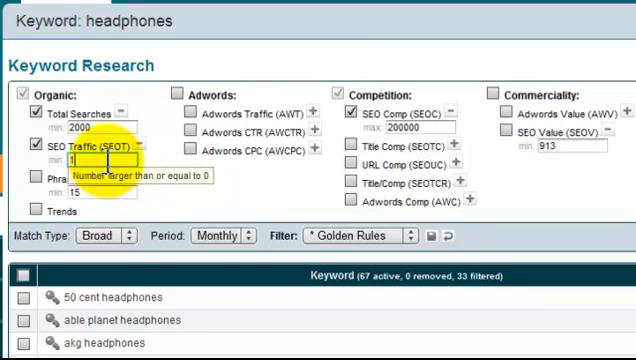
pyautogui.write('50')
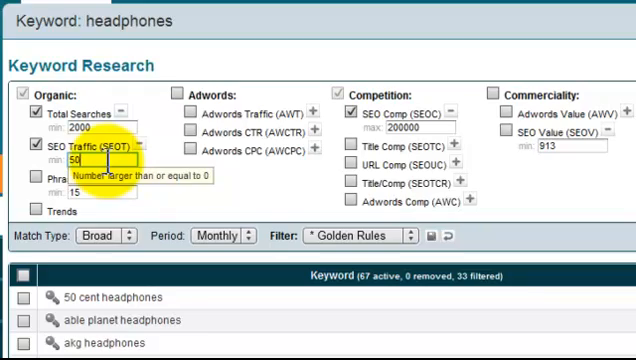
pyautogui.moveTo(604, 140)
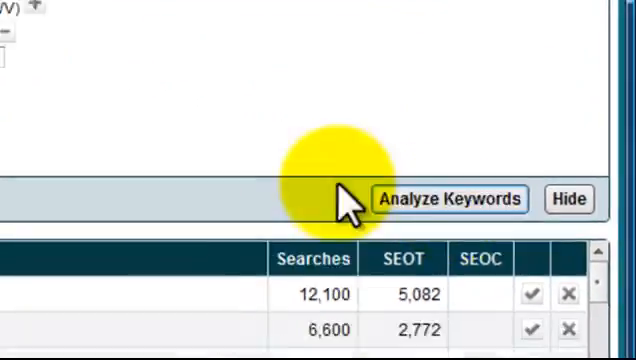
# Run Analyze Keywords, narrowing the headphones list to 13 active keywords
pyautogui.click(138, 158)
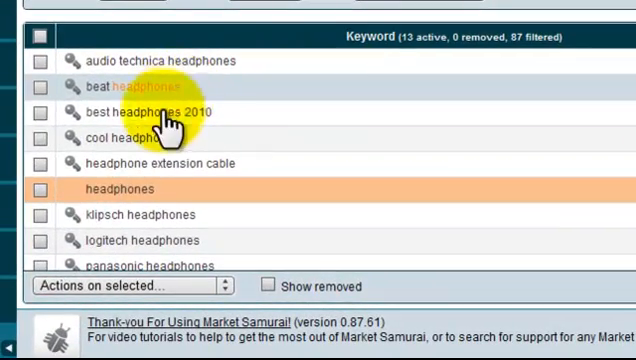
pyautogui.moveTo(160, 140)
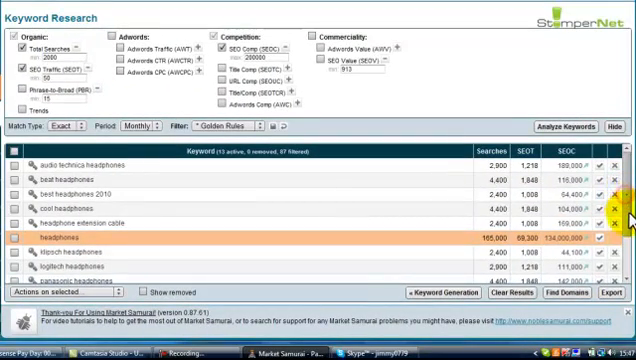
# Scroll the results to locate 'beat headphones' for its own keyword tab
pyautogui.scroll(-3)
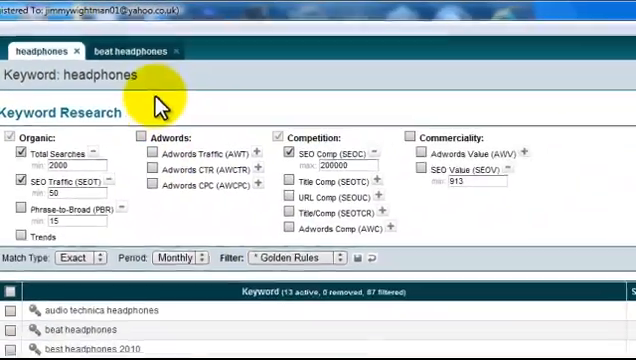
# Switch to the beat headphones keyword tab for SEO competition analysis
pyautogui.click(132, 50)
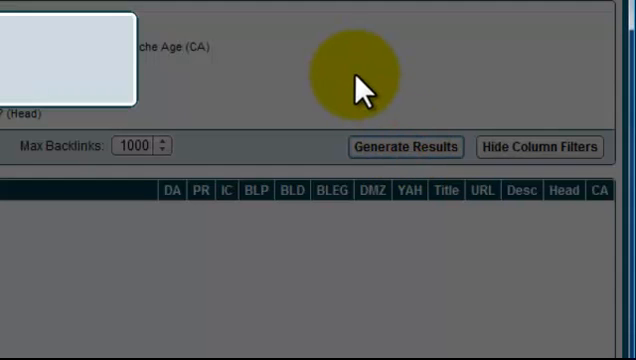
# Generate the SEO Competition results listing top-ranking URLs for 'beat headphones'
pyautogui.click(406, 146)
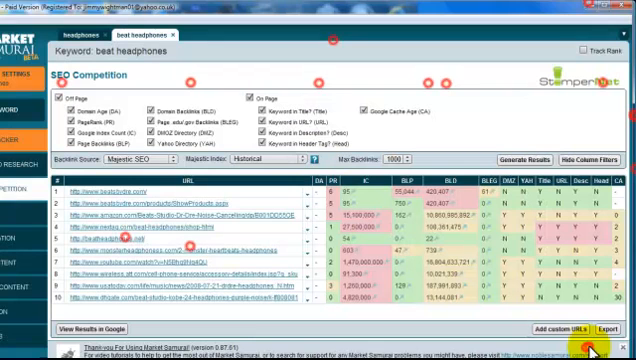
pyautogui.moveTo(478, 110)
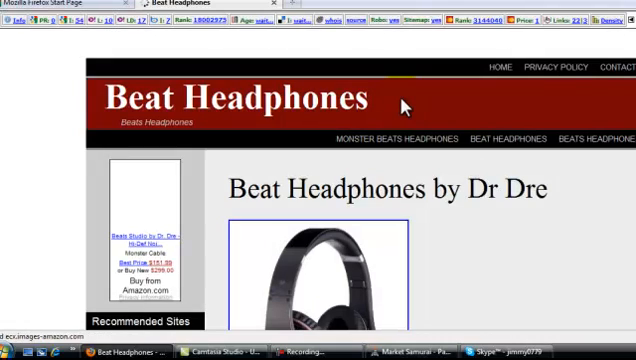
pyautogui.scroll(-3)
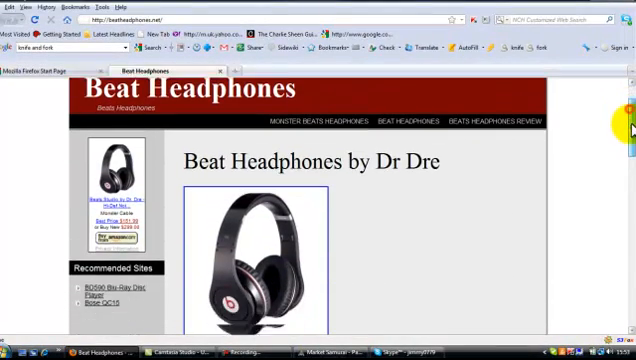
pyautogui.scroll(-3)
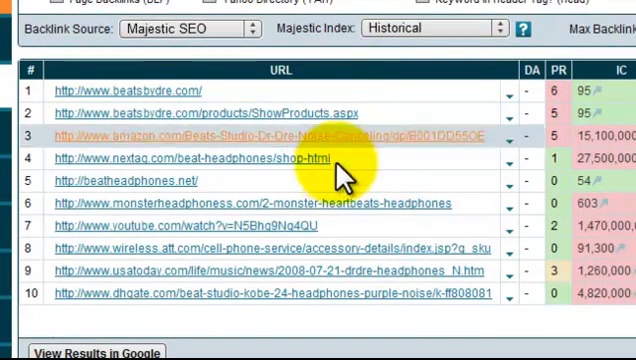
pyautogui.moveTo(320, 204)
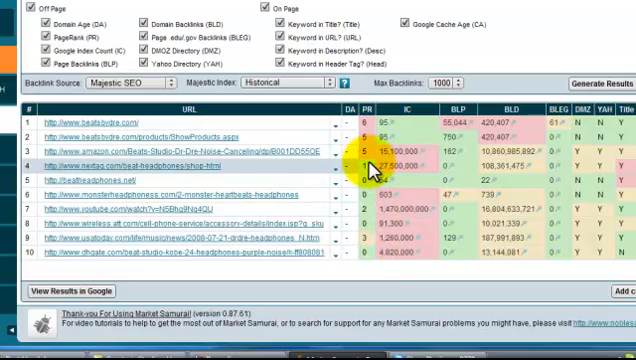
# Return to the beat headphones SEO Competition results with PR, BLP and BLD metrics
pyautogui.click(246, 68)
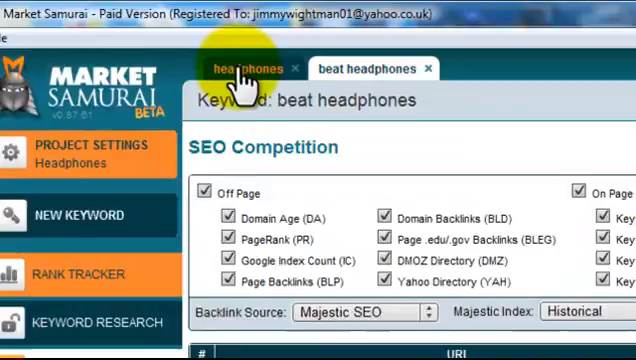
# Show the SEO Competition module for 'beat headphones' with its empty results table
pyautogui.click(248, 68)
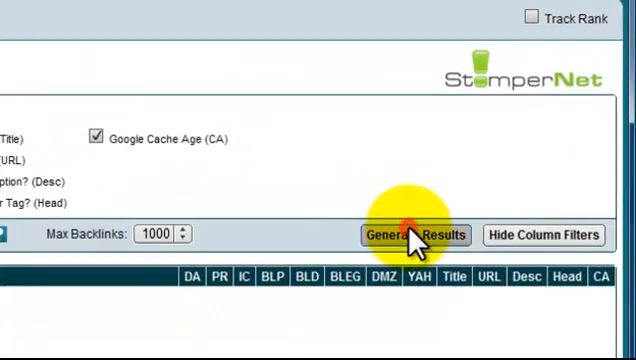
# Generate the cool headphones competition results with PageRank, backlink and on-page columns
pyautogui.click(408, 234)
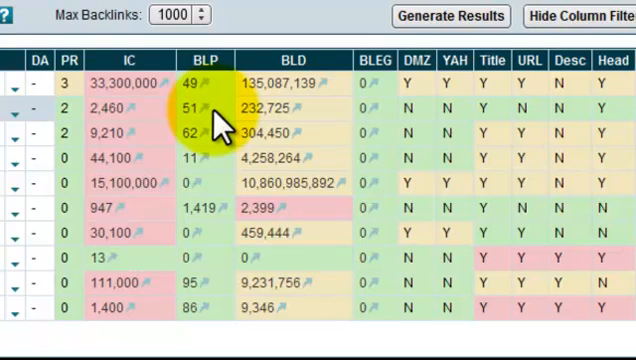
pyautogui.click(208, 62)
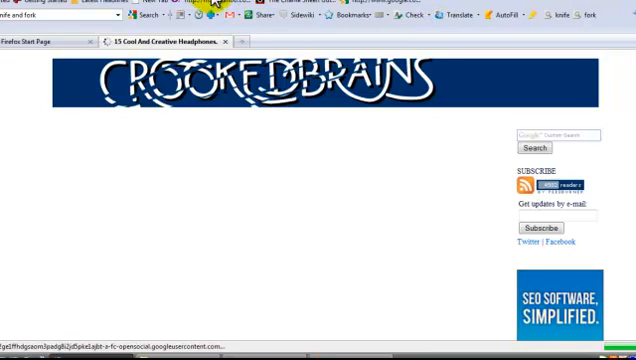
# Scroll through the CrookedBrains '15 Cool And Creative Headphones' post to read it
pyautogui.scroll(-3)
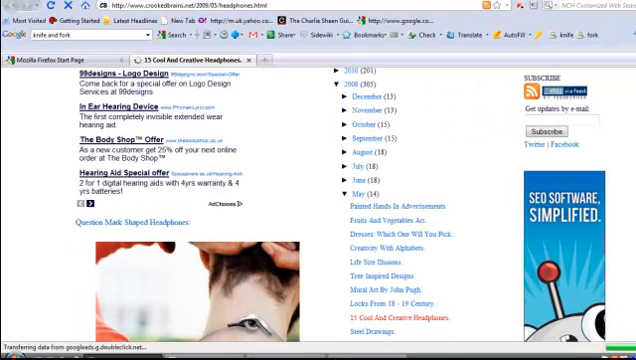
pyautogui.scroll(3)
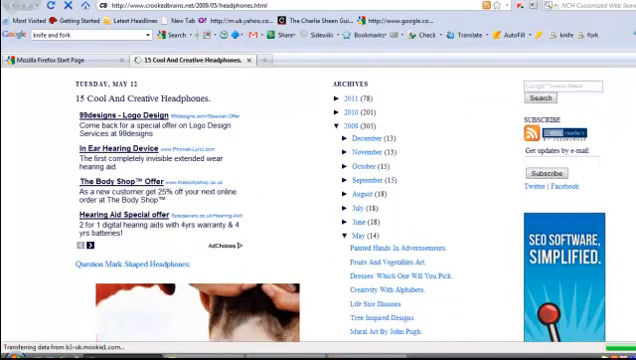
pyautogui.scroll(-3)
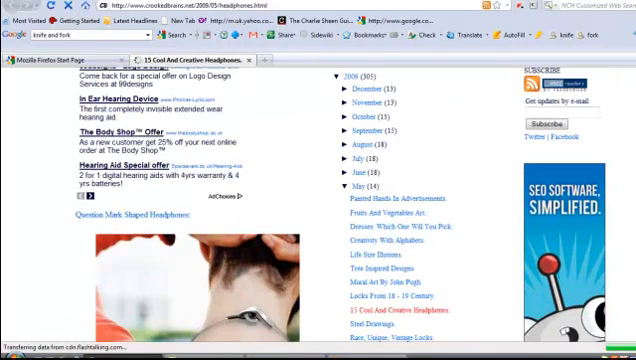
pyautogui.scroll(-3)
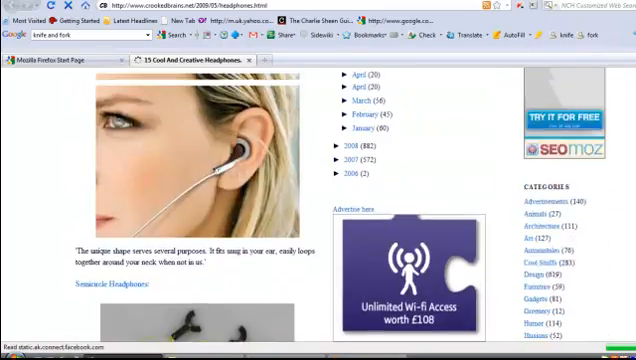
pyautogui.scroll(3)
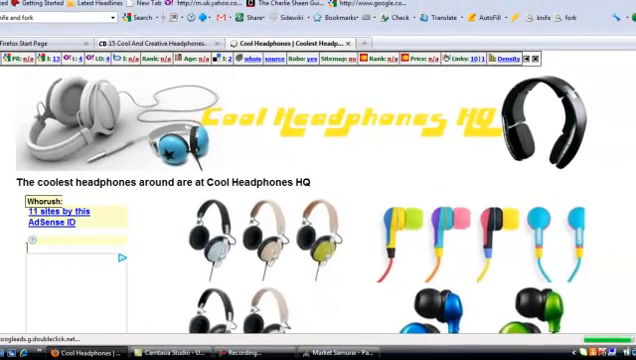
# Scroll down the Cool Headphones HQ page, noting 'People are searching for what'
pyautogui.scroll(-3)
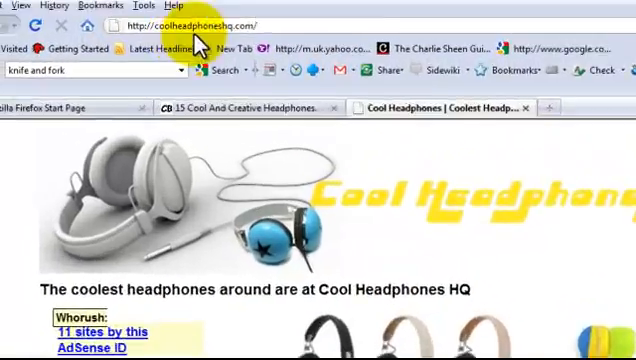
pyautogui.scroll(-3)
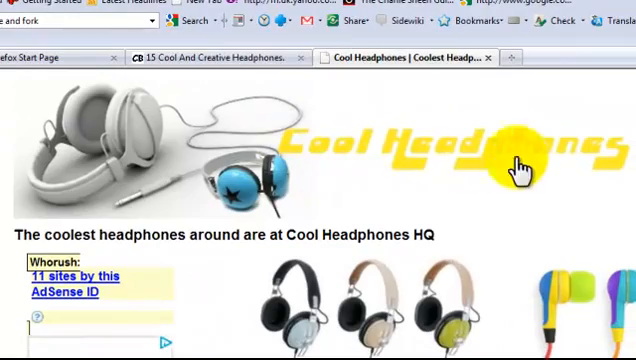
pyautogui.moveTo(136, 232)
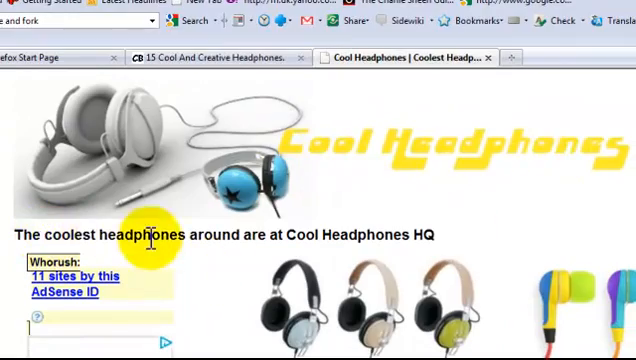
pyautogui.scroll(-3)
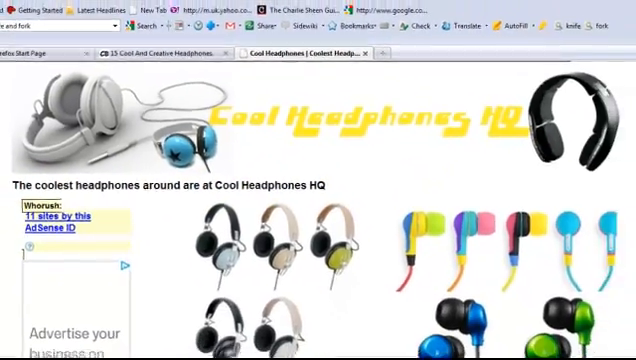
pyautogui.scroll(-3)
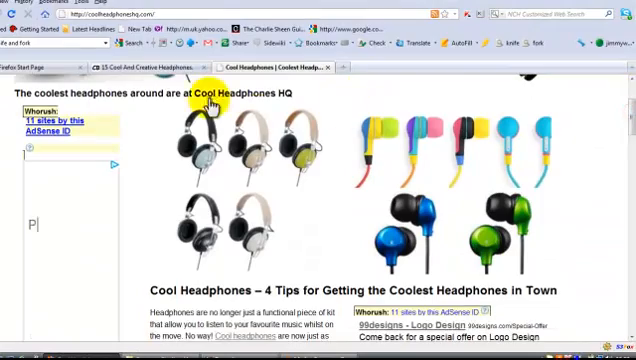
pyautogui.write('People are searching for what')
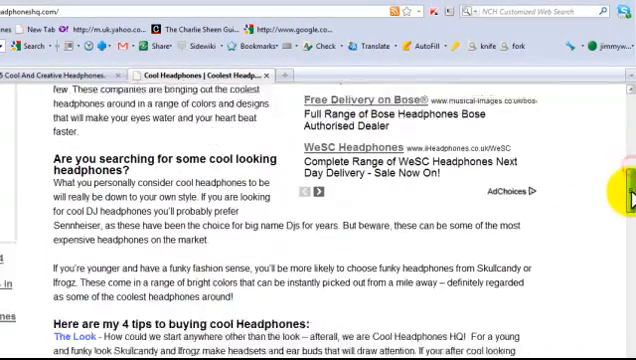
# Finish reviewing Cool Headphones HQ and return to the Market Samurai competition results
pyautogui.scroll(-3)
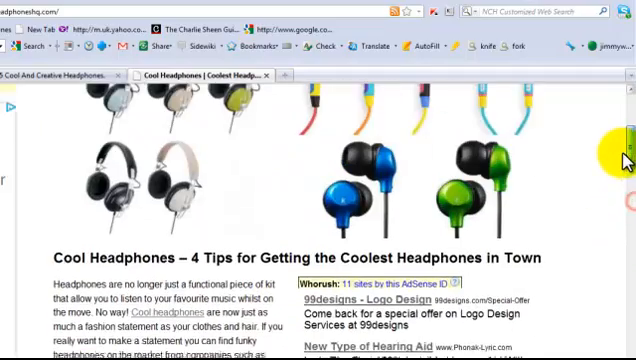
pyautogui.scroll(-3)
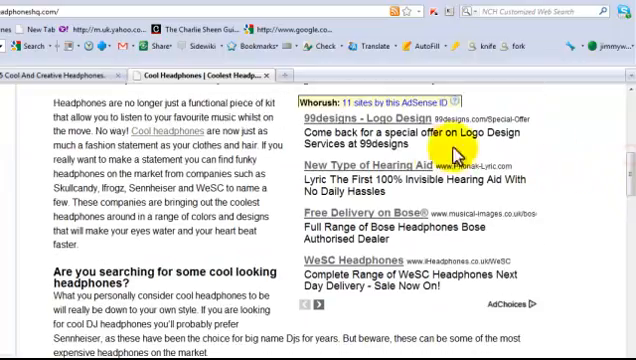
pyautogui.scroll(-3)
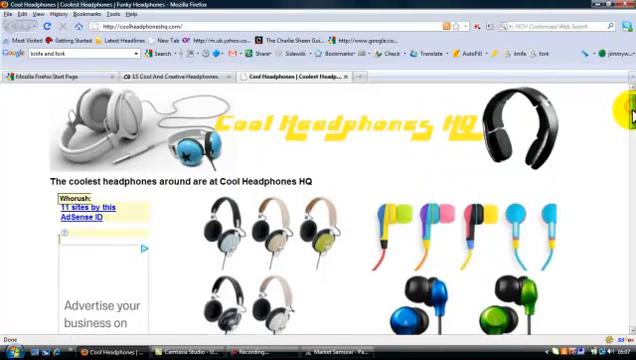
pyautogui.scroll(-3)
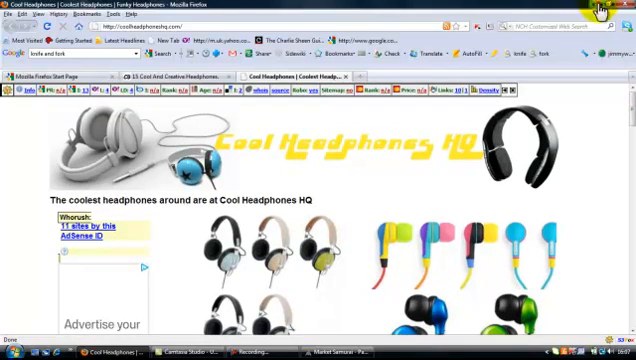
pyautogui.click(216, 352)
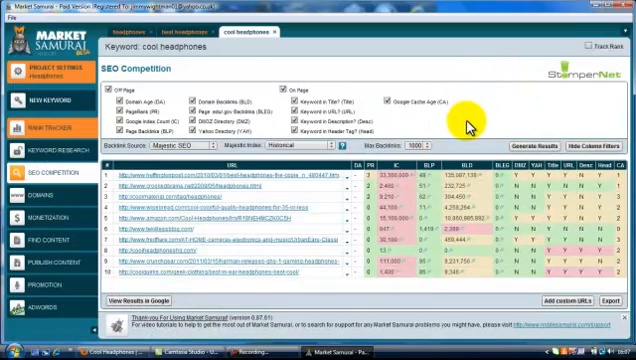